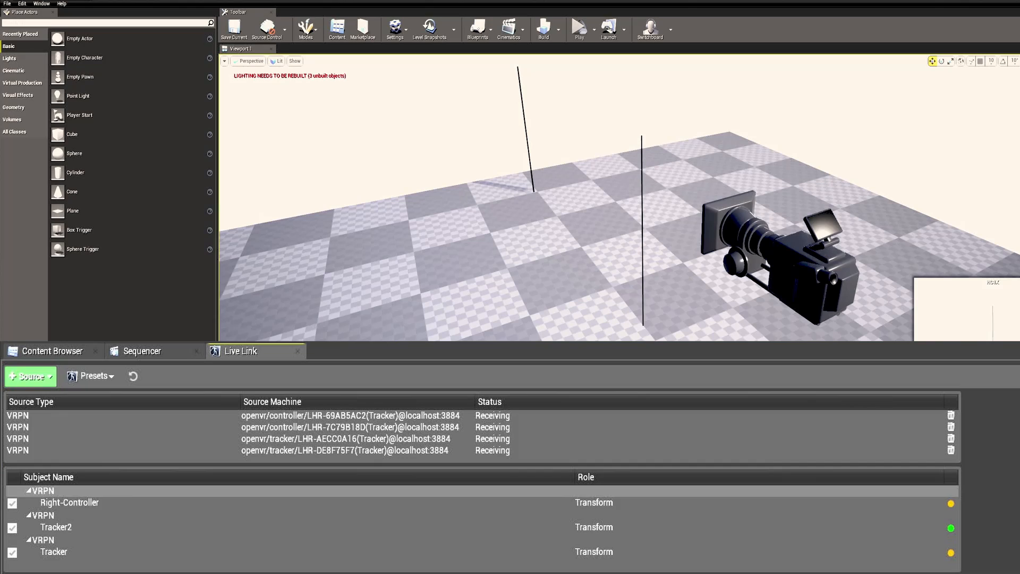
# Step: Set Tracker2's Transform Axis Switch offset position Z to -16.5
pyautogui.click(56, 527)
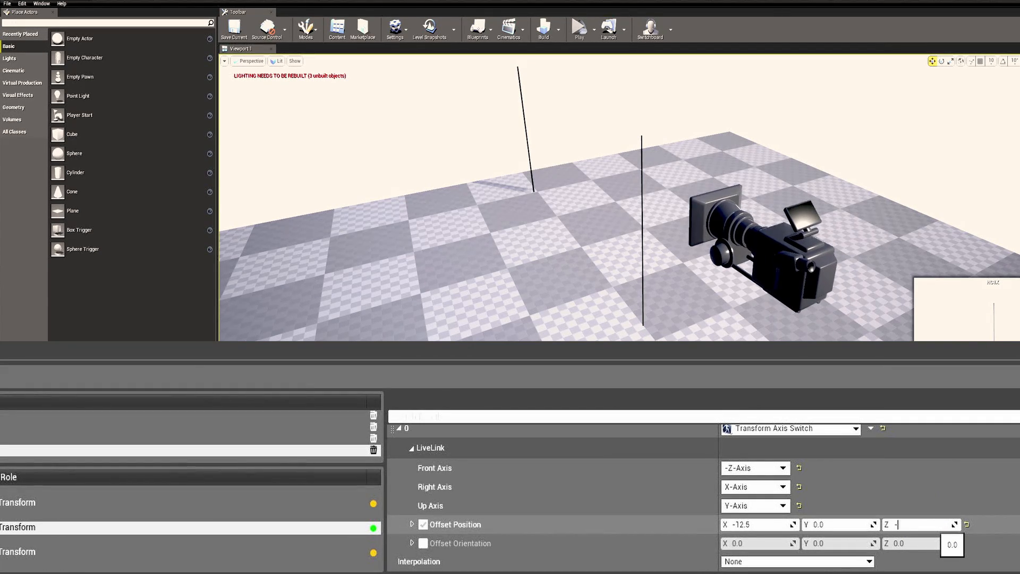
pyautogui.write('-16.5')
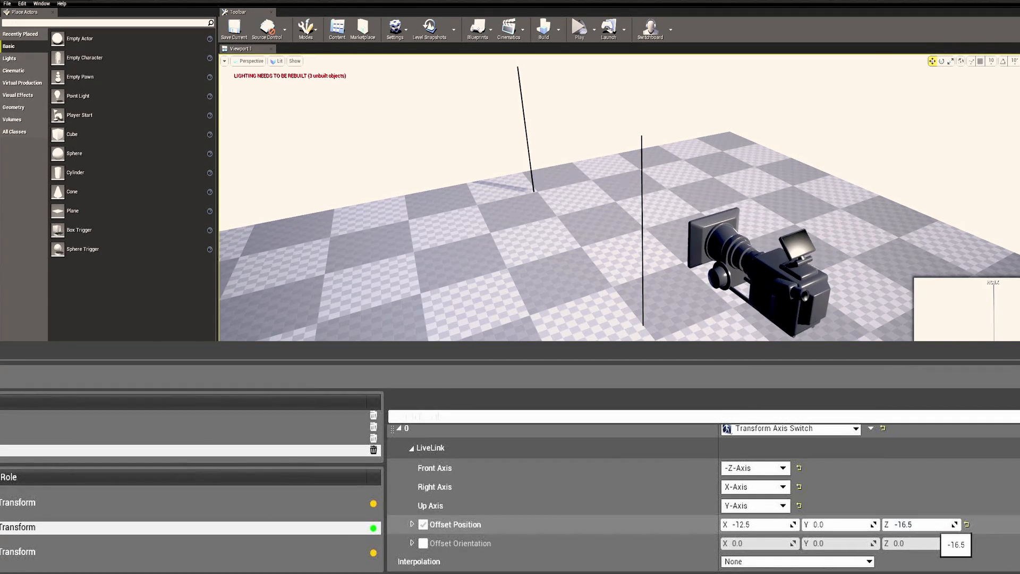